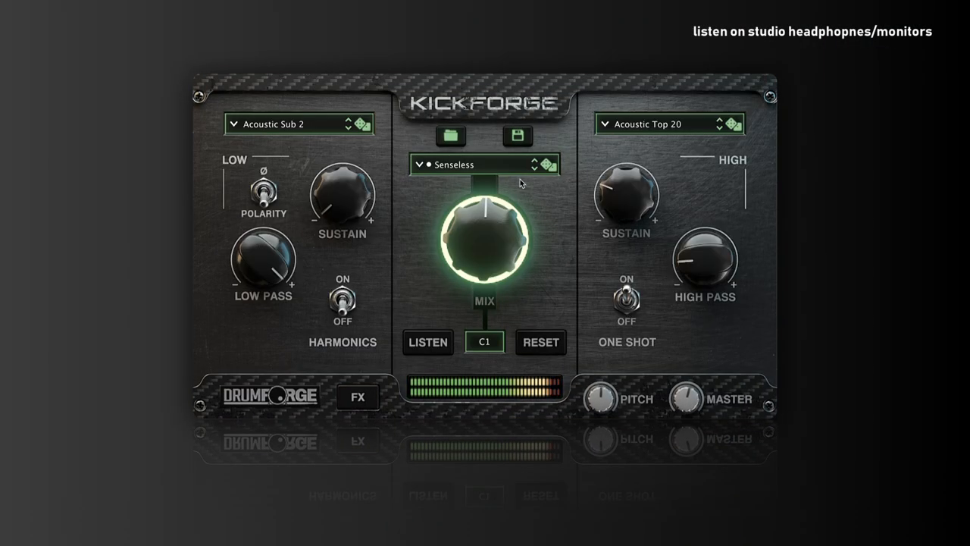
# - Switch the kick's High layer sample from Acoustic Top 20 to Acoustic Top 2
pyautogui.click(667, 124)
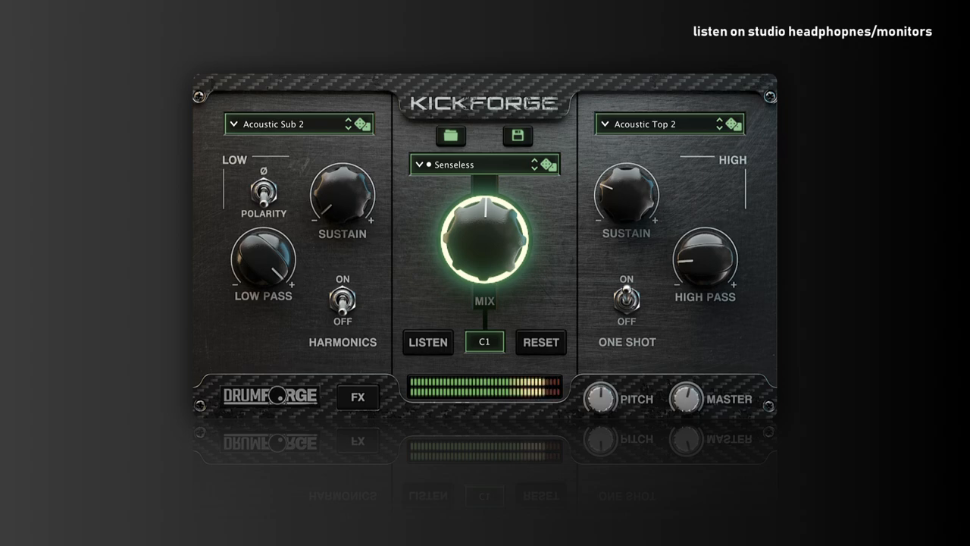
# - On the FX page, nudge the Equalizer BOTTOM knob up slightly, then go back to the layer page
pyautogui.click(357, 397)
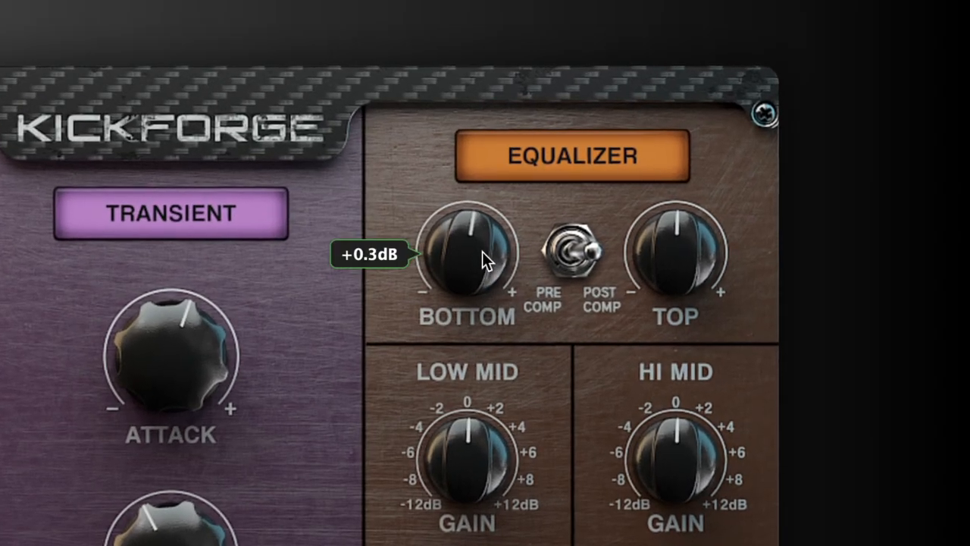
pyautogui.moveTo(470, 258); pyautogui.dragTo(481, 231)
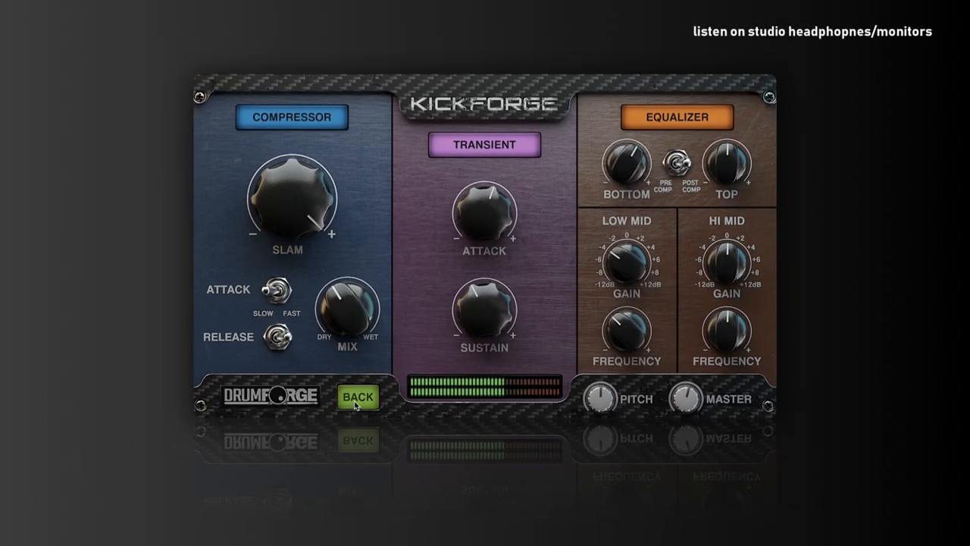
pyautogui.click(357, 397)
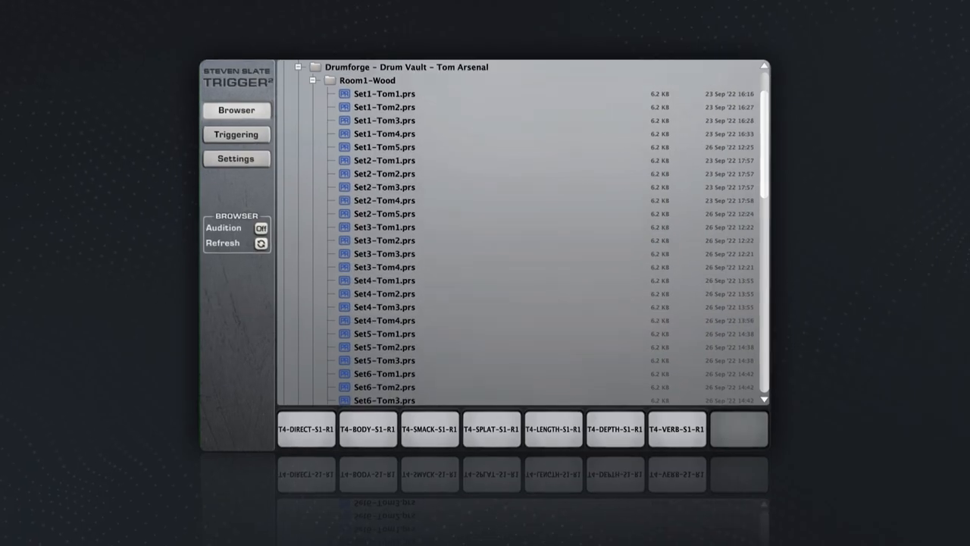
# - Load Set1-Tom4.prs from the Room1-Wood kit and trim one tom layer's mixer fader
pyautogui.click(382, 130)
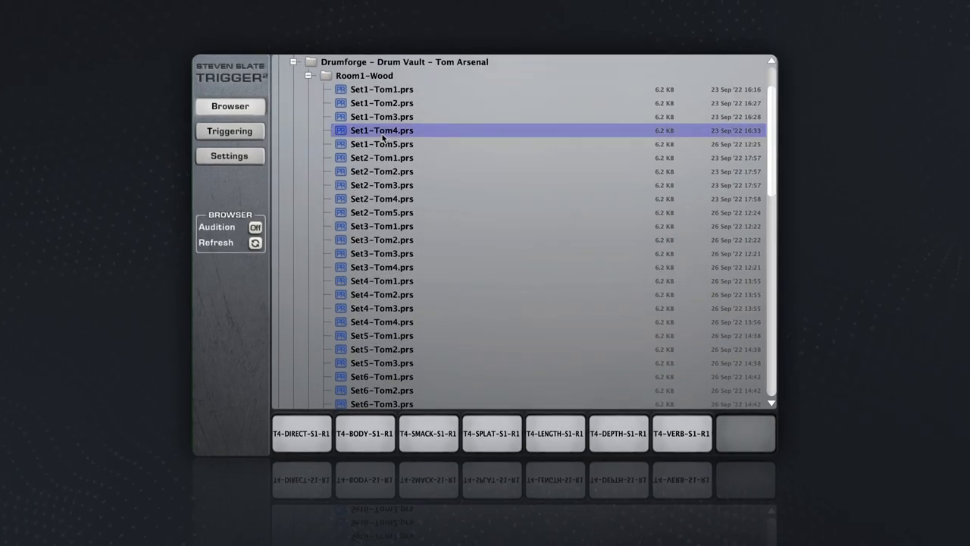
pyautogui.doubleClick(382, 131)
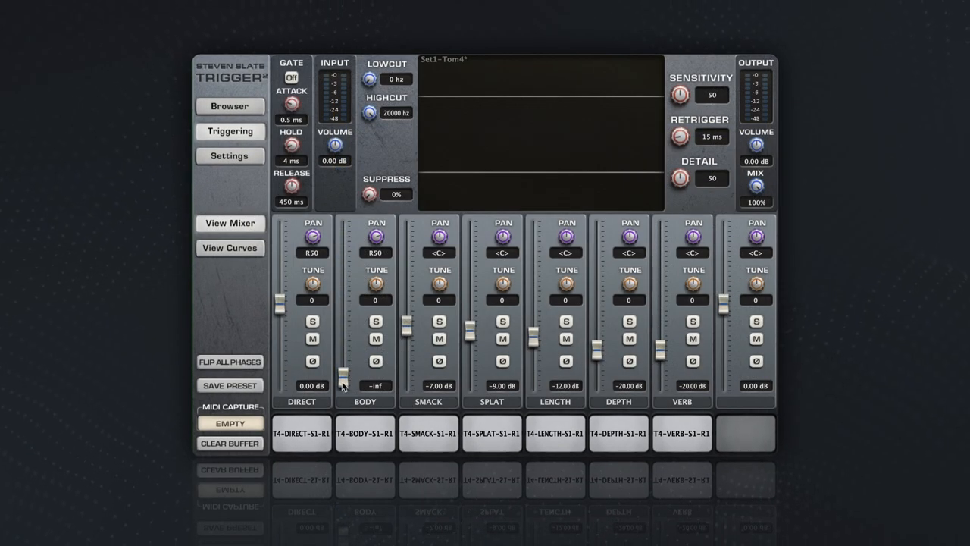
pyautogui.moveTo(343, 379); pyautogui.dragTo(342, 348)
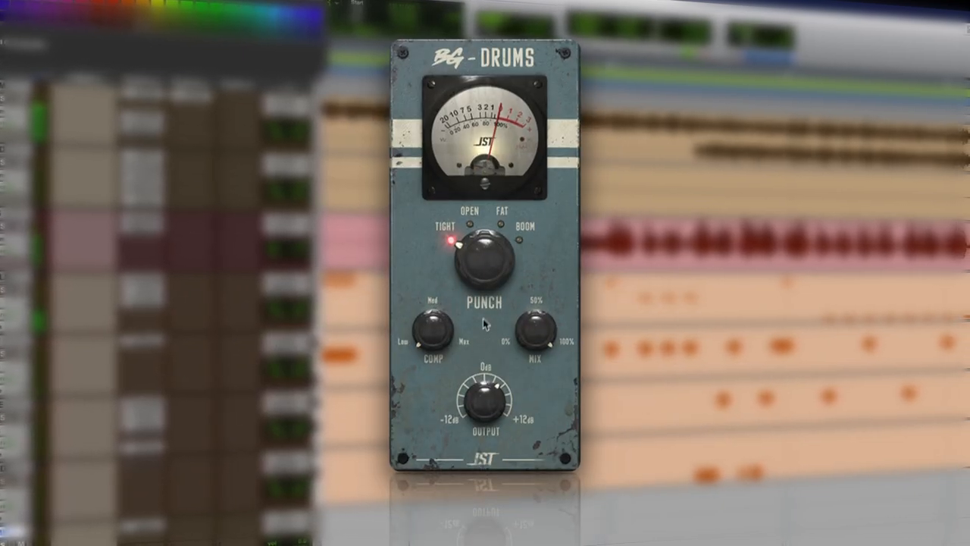
# - Turn the PUNCH knob to FAT and fine-tune the COMP/MIX glue amount on the drum bus
pyautogui.moveTo(458, 245); pyautogui.dragTo(500, 227)
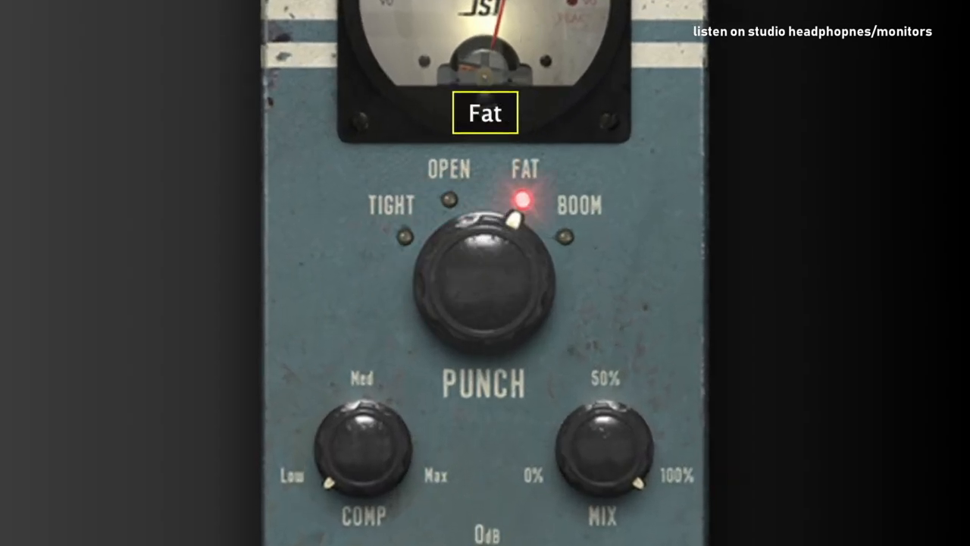
pyautogui.moveTo(485, 273); pyautogui.dragTo(546, 250)
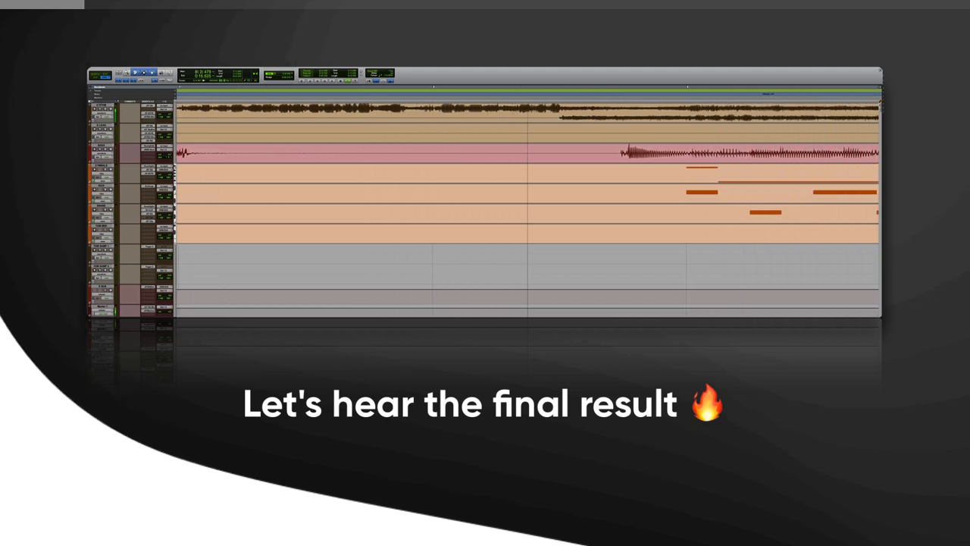
# - Start transport playback and audition the triggered drum tracks
pyautogui.click(135, 71)
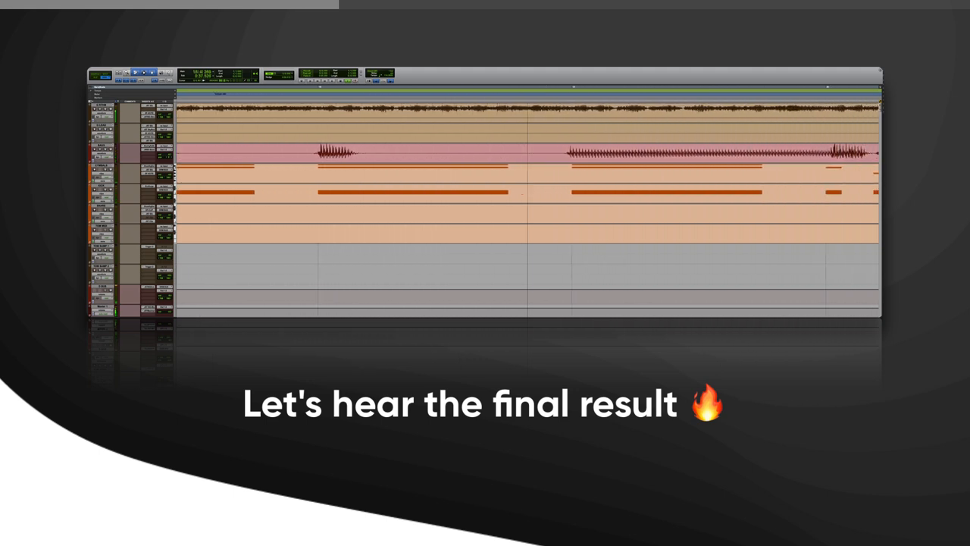
pyautogui.click(135, 71)
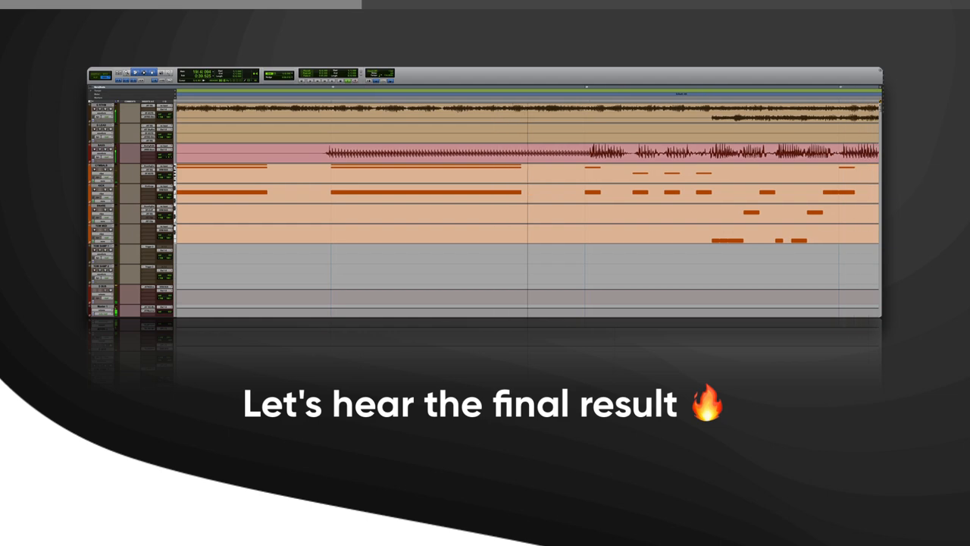